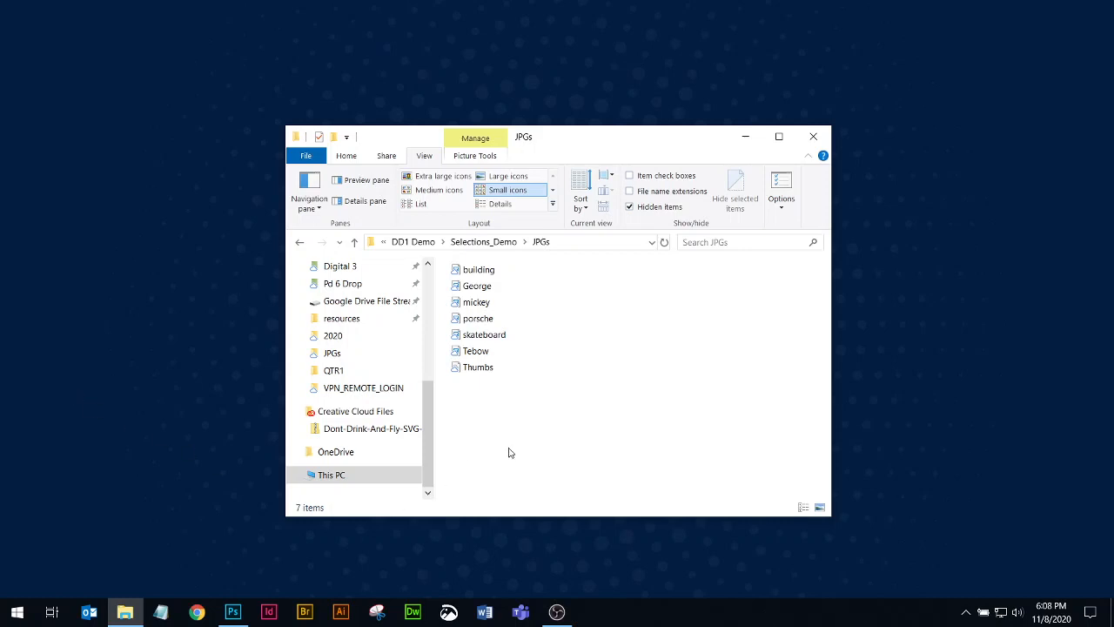
mouse_move(526, 445)
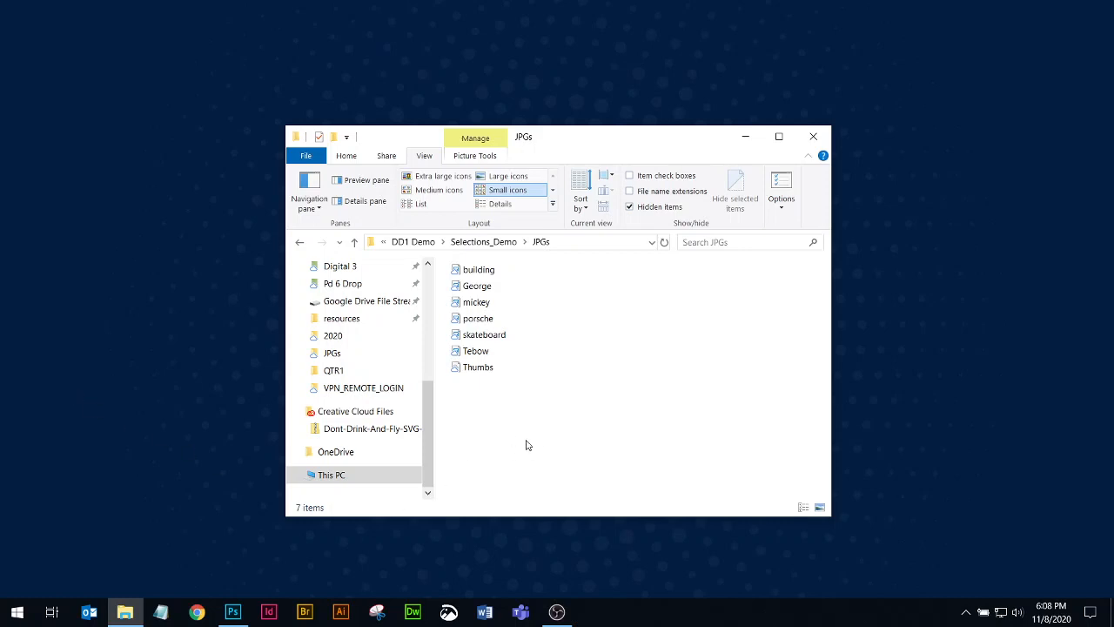
mouse_move(570, 462)
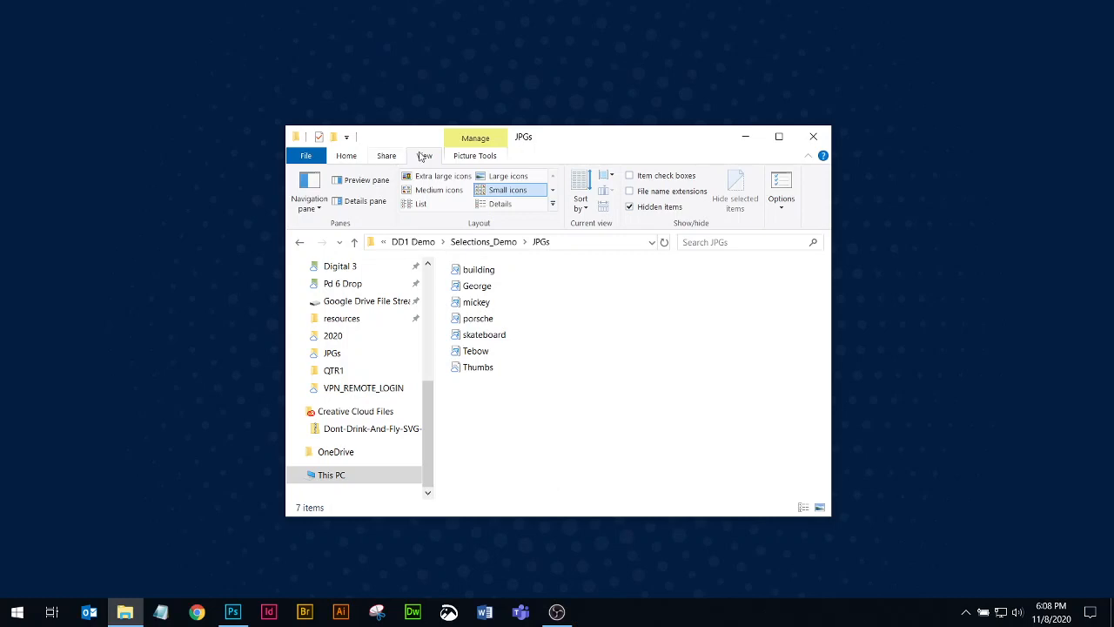
Preview the JPGs as extra large then large icons before switching to List layout
left_click(437, 175)
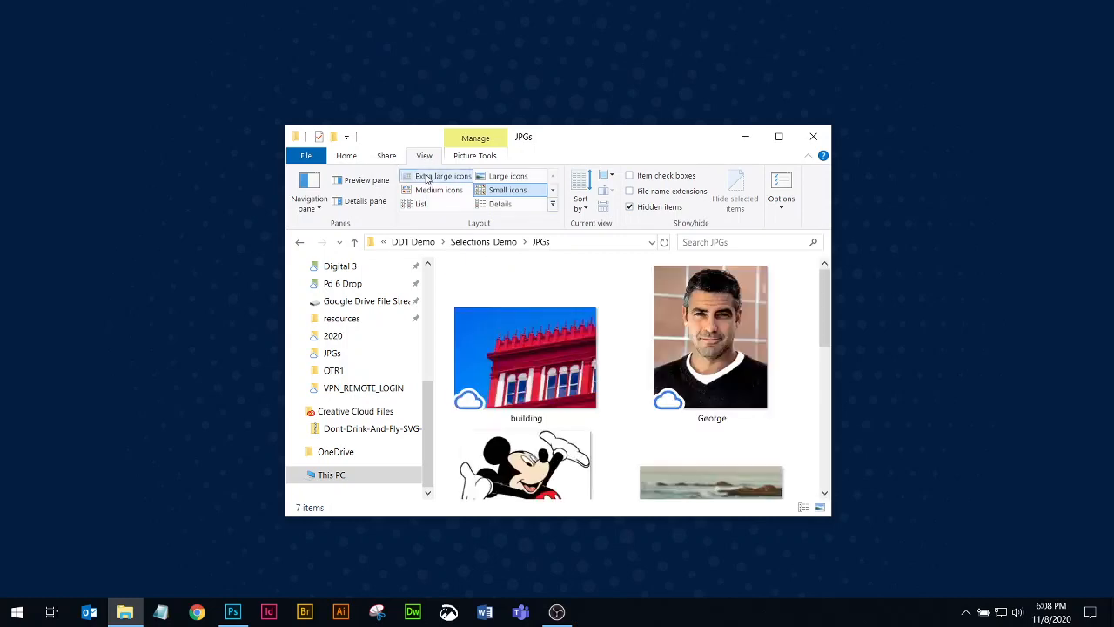
left_click(438, 190)
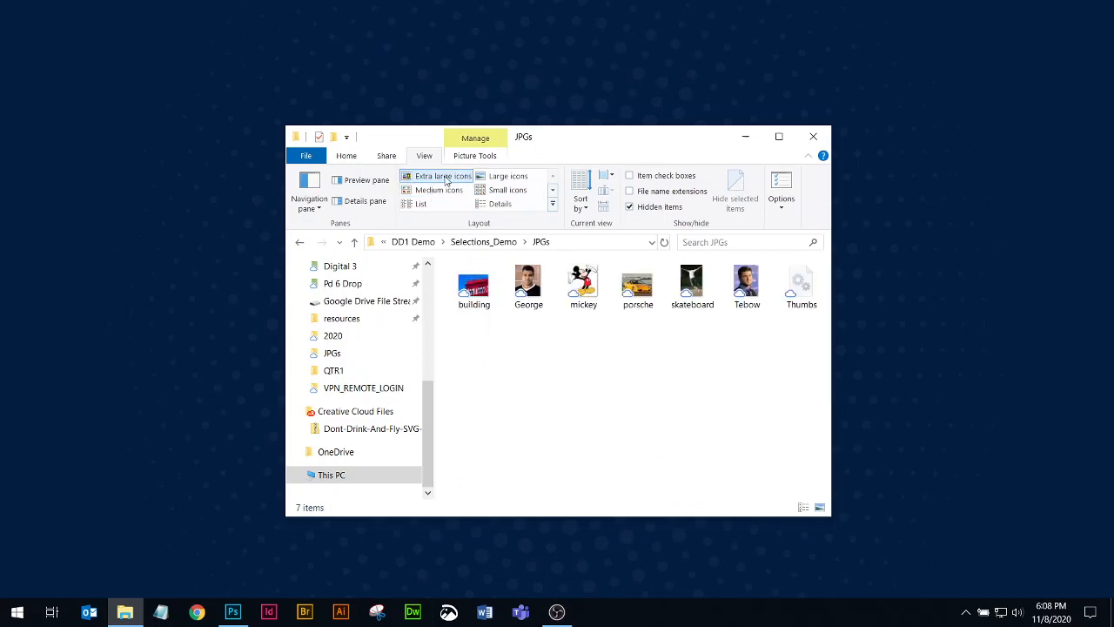
left_click(421, 204)
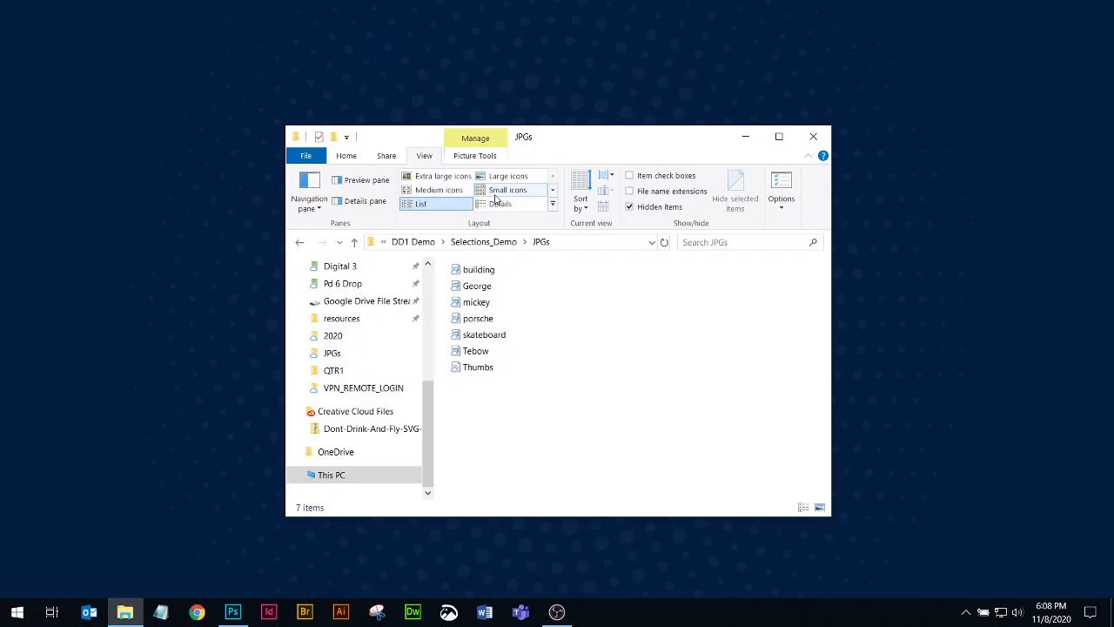
Switch the JPGs folder to Details layout and scroll across the date, type, size and tags columns
left_click(500, 202)
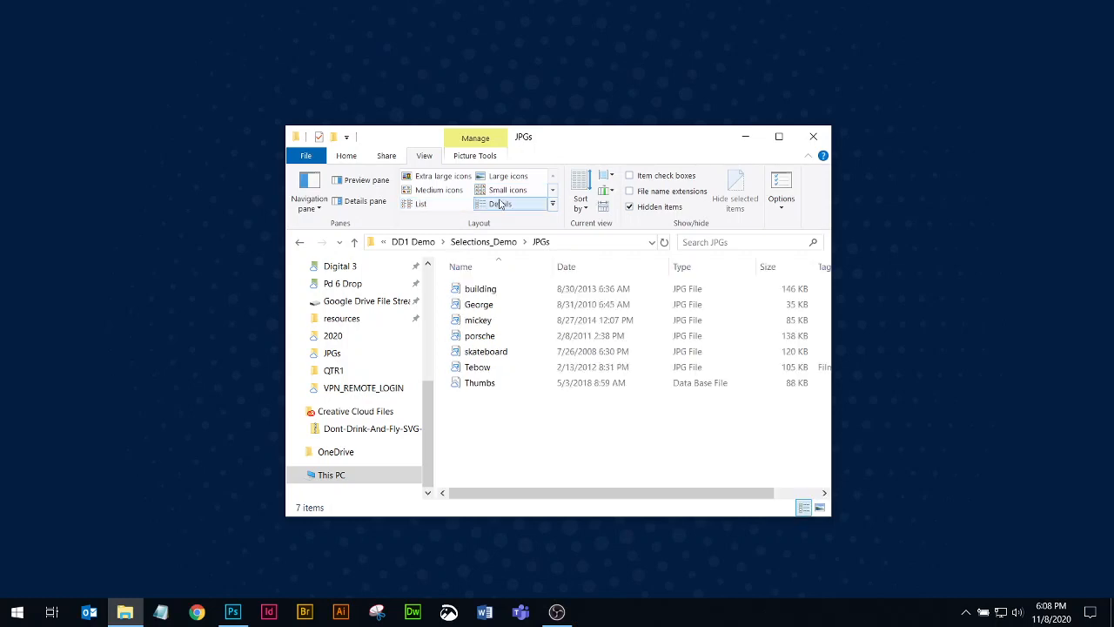
left_click(481, 288)
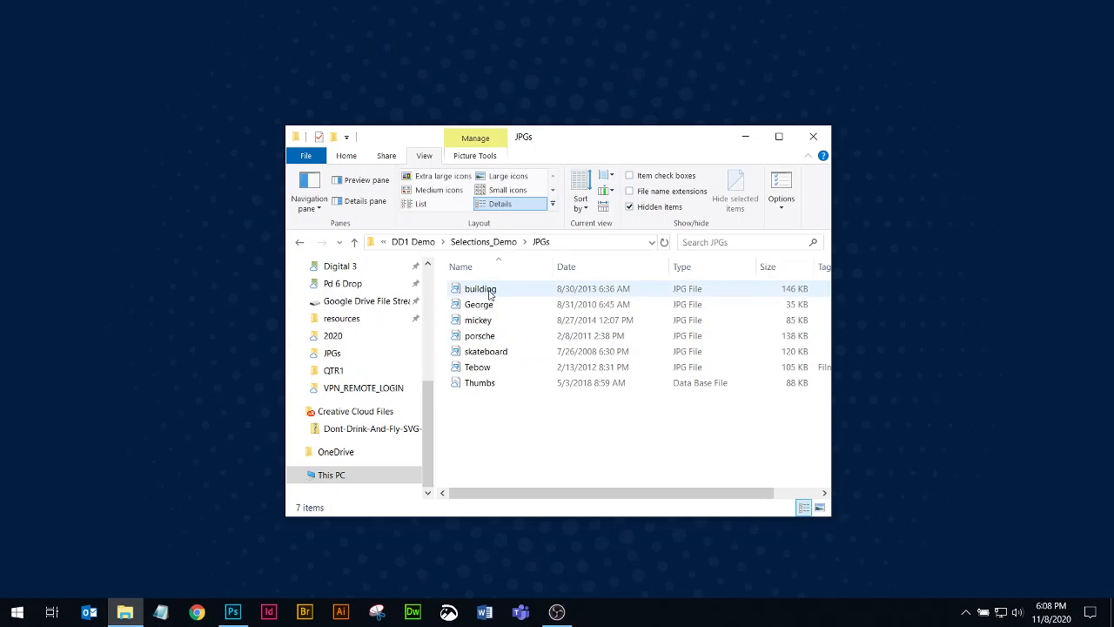
left_click(670, 422)
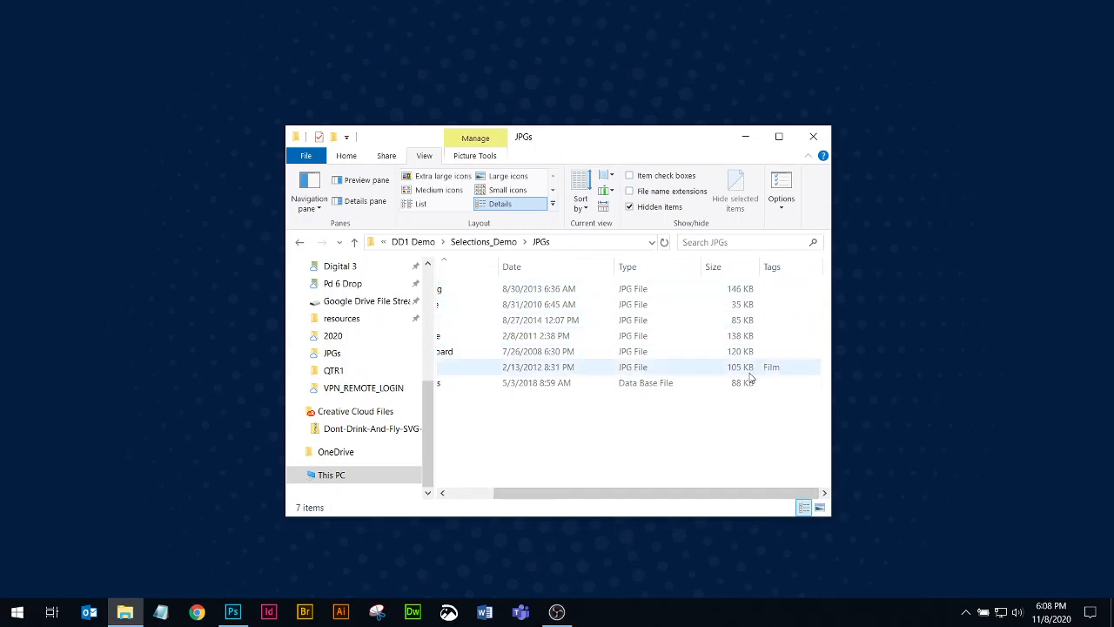
scroll("left", 3)
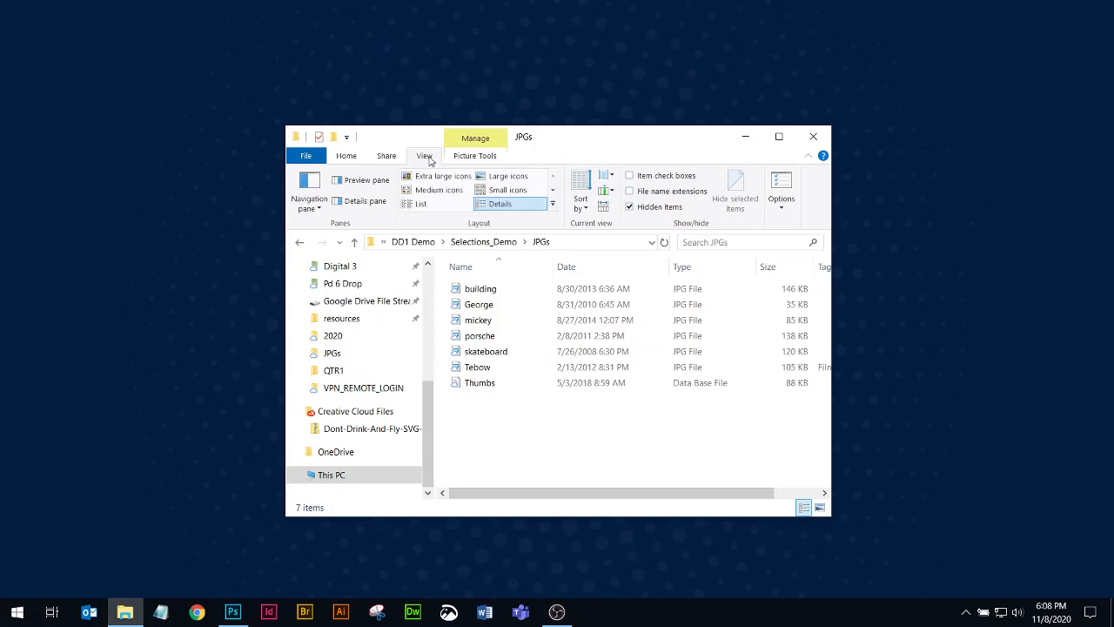
mouse_move(684, 191)
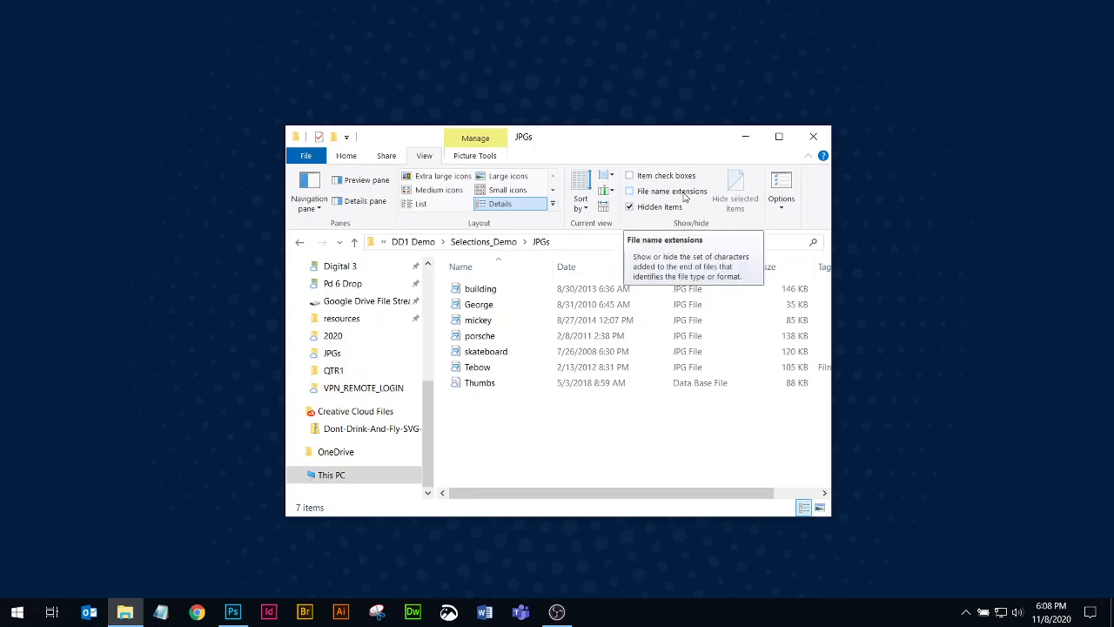
mouse_move(537, 288)
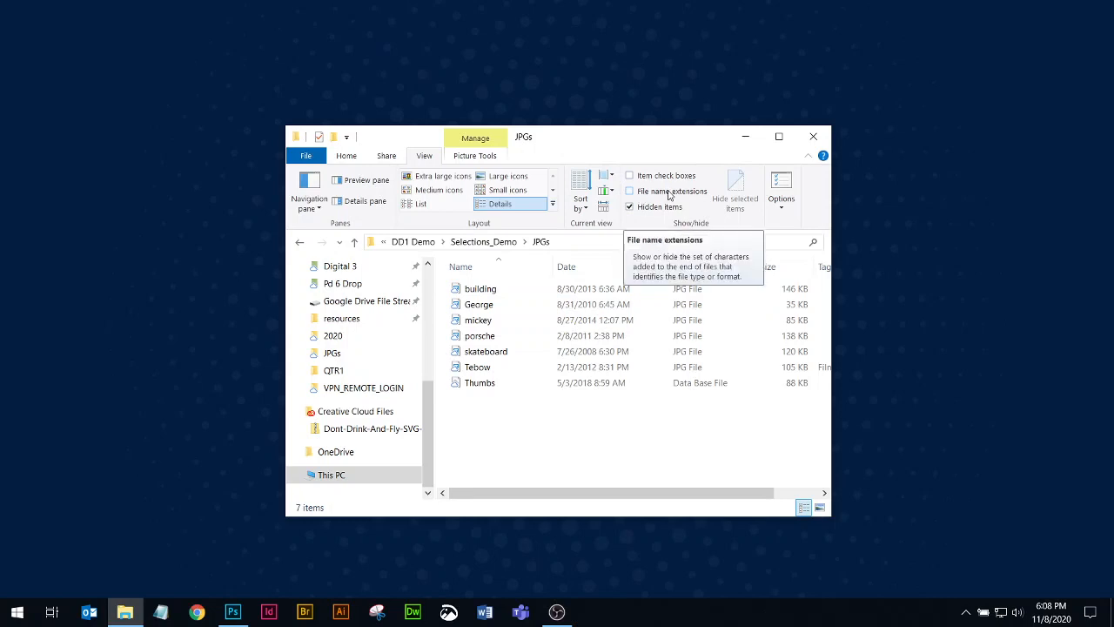
Turn on file name extensions, open the Preview pane, and preview George.jpg
left_click(630, 190)
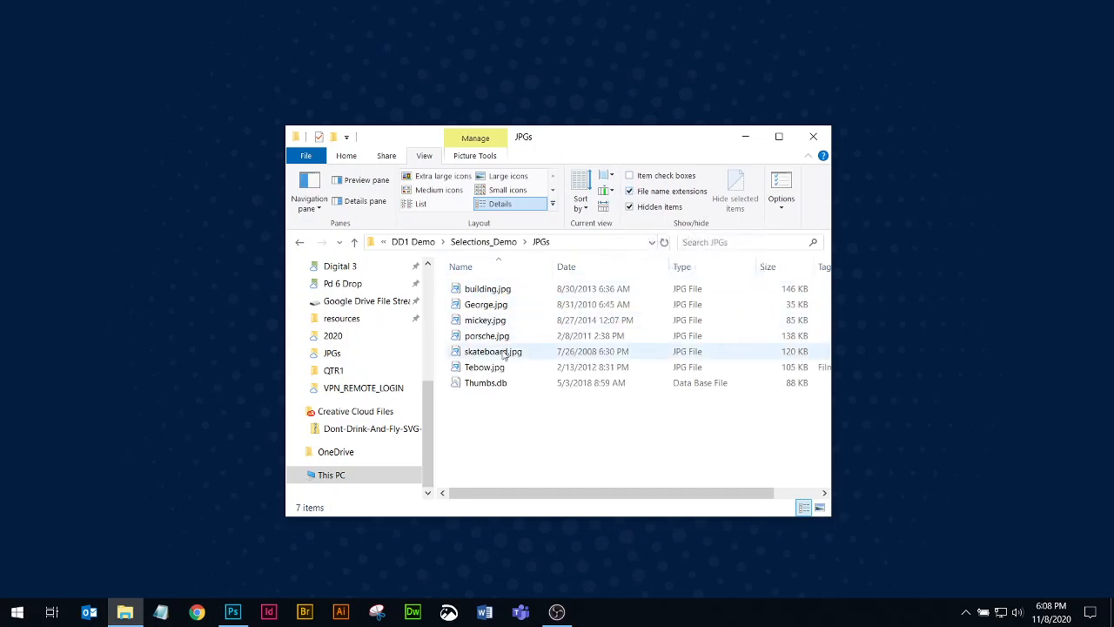
left_click(559, 401)
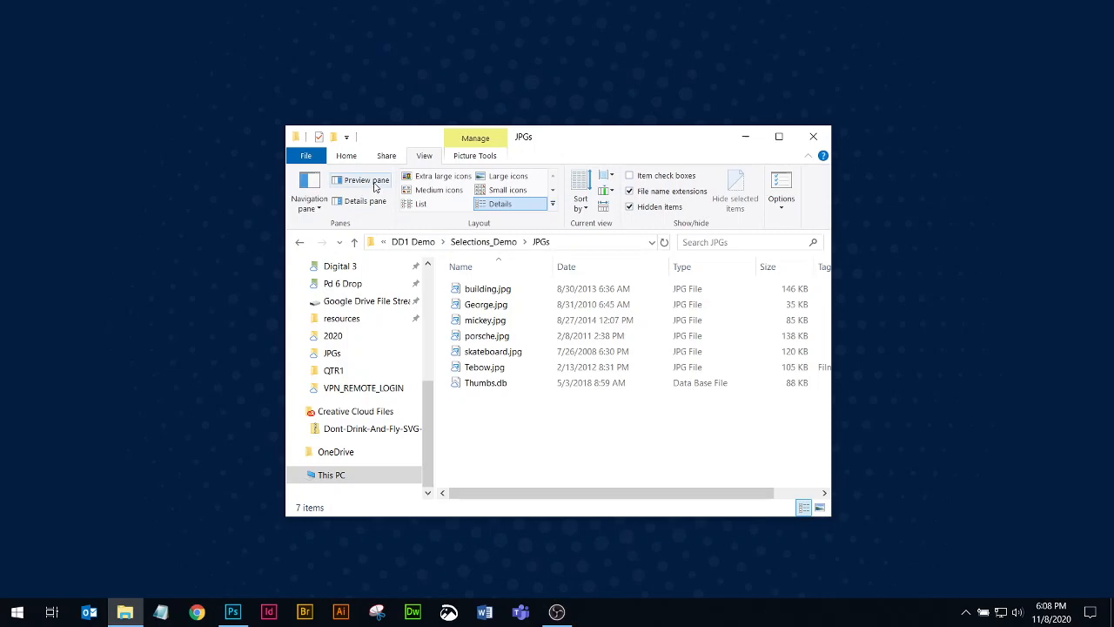
left_click(361, 180)
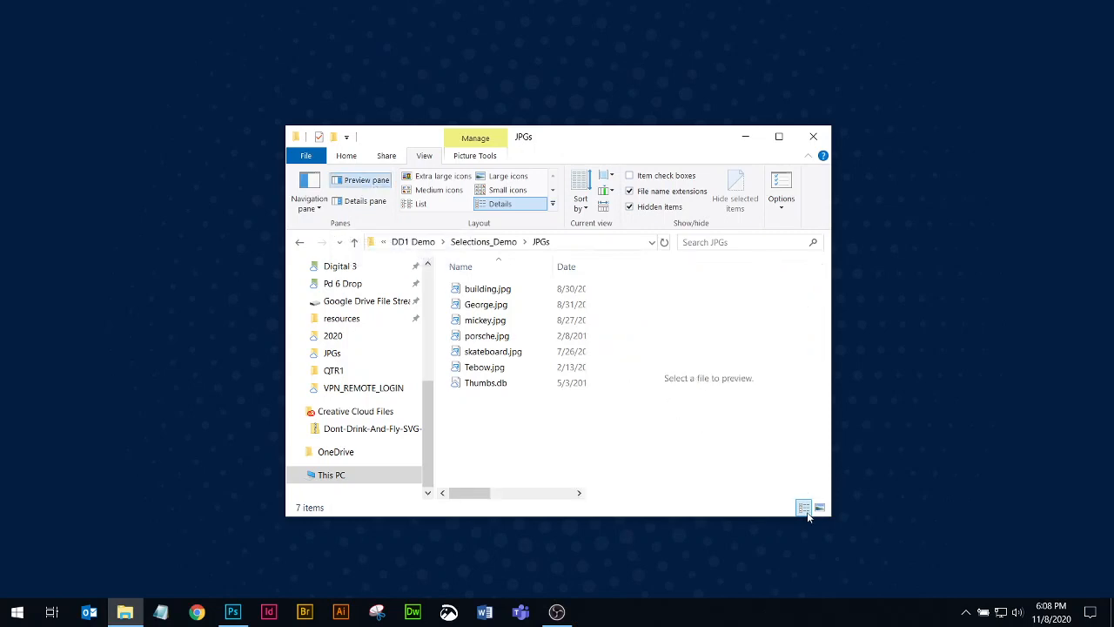
left_click(486, 304)
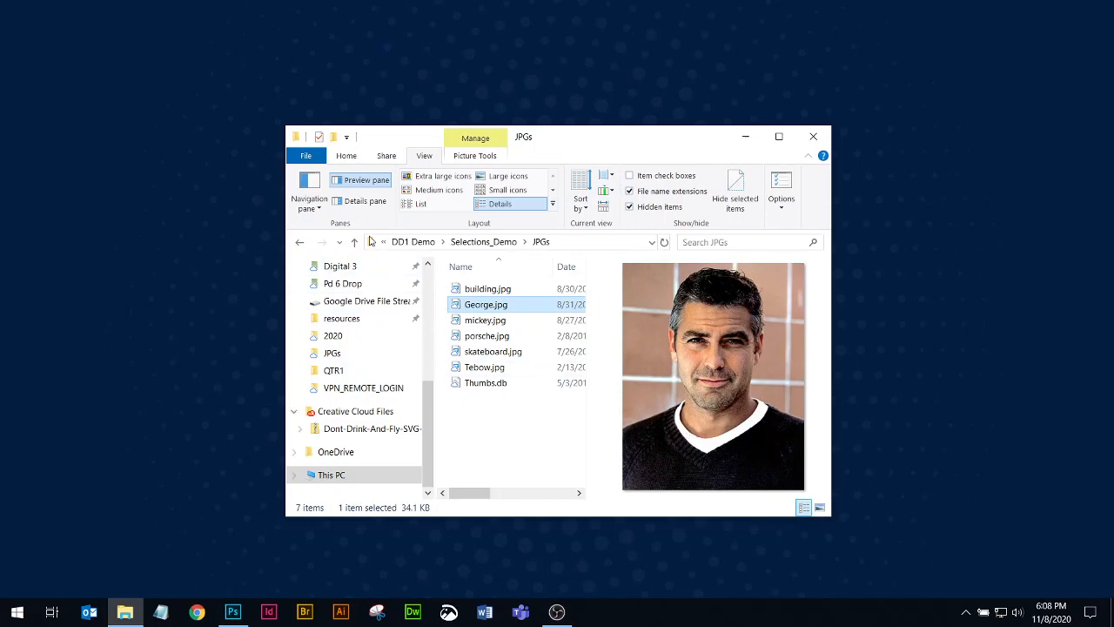
Swap the preview for the Details pane showing George.jpg's 400 x 500 dimensions and 34.1 KB size
left_click(364, 200)
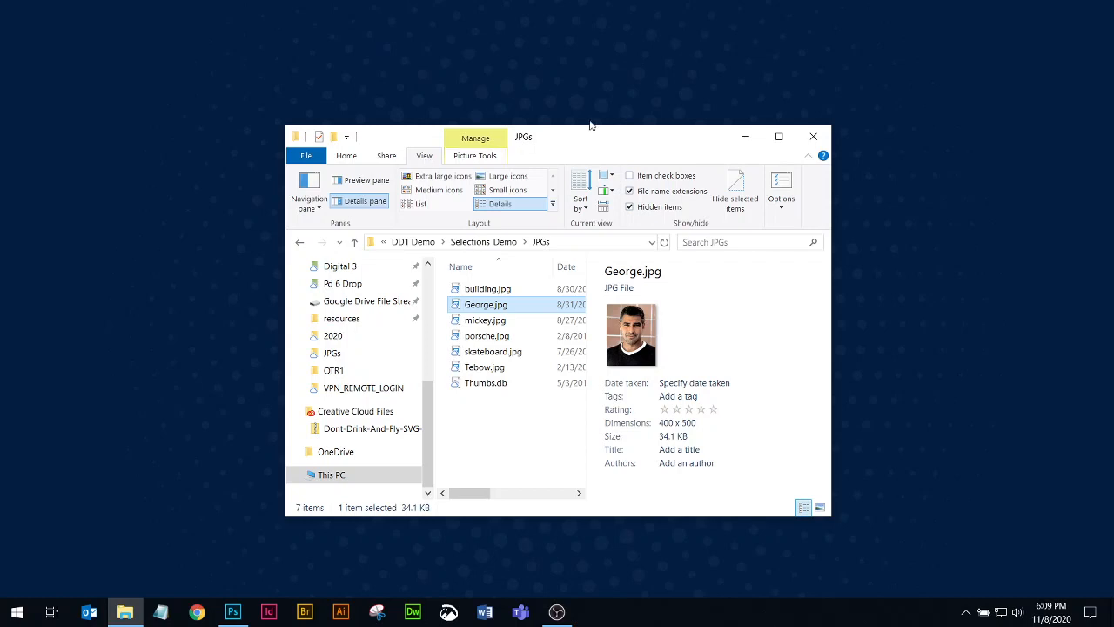
mouse_move(168, 564)
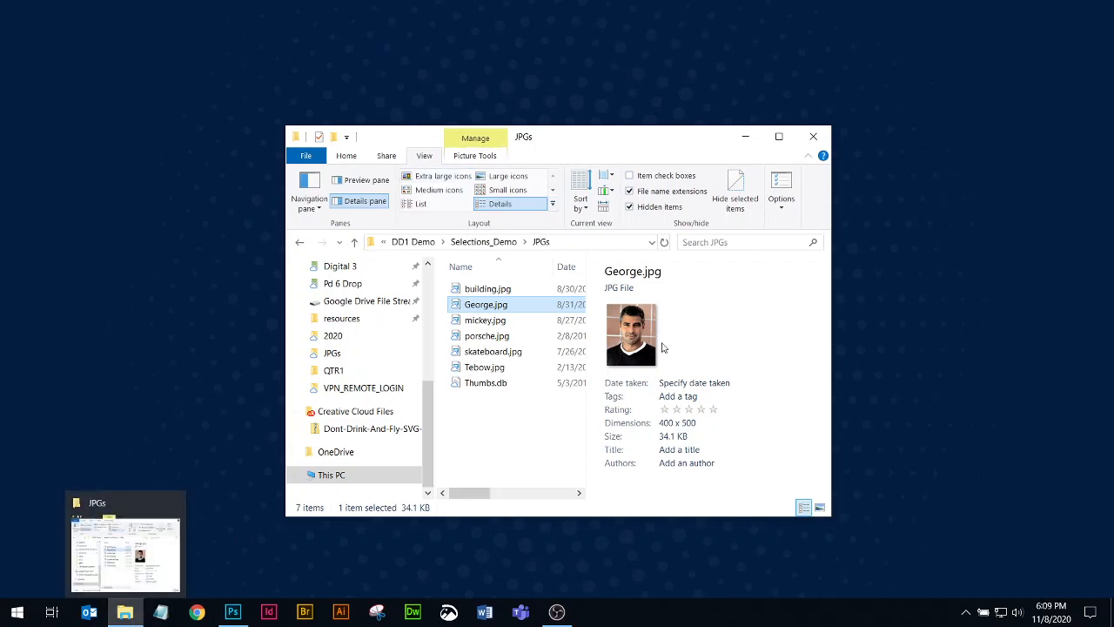
mouse_move(755, 305)
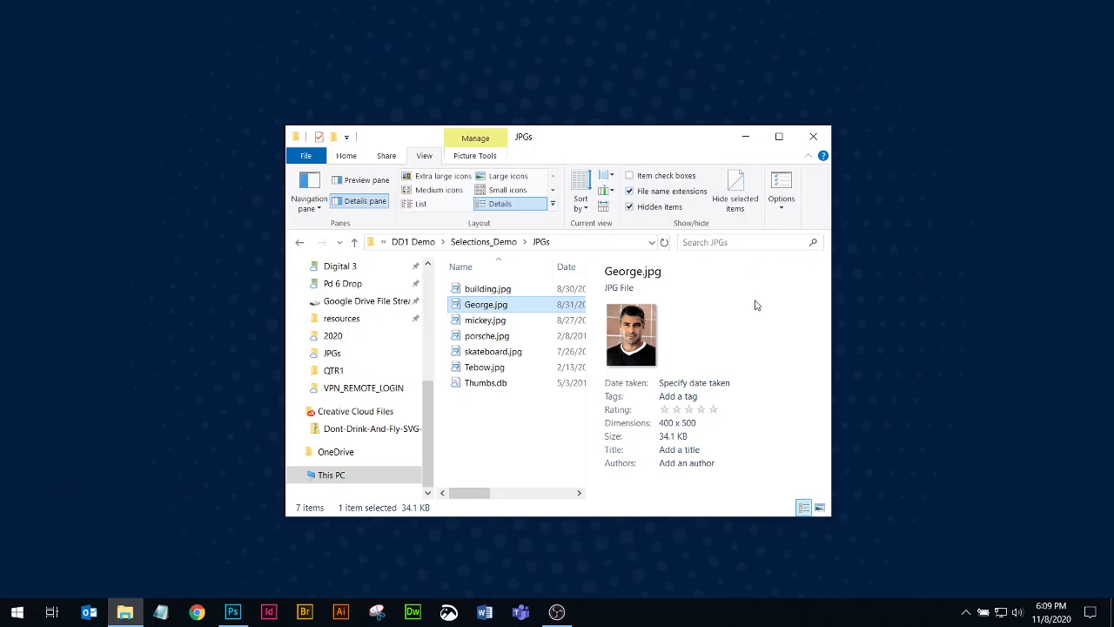
mouse_move(550, 444)
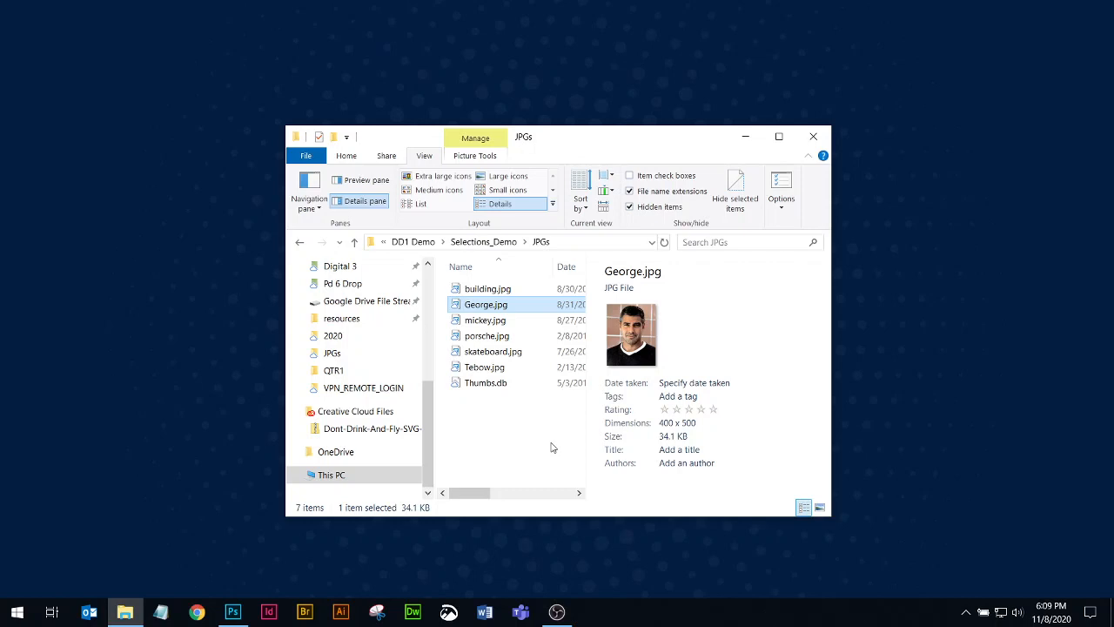
mouse_move(393, 352)
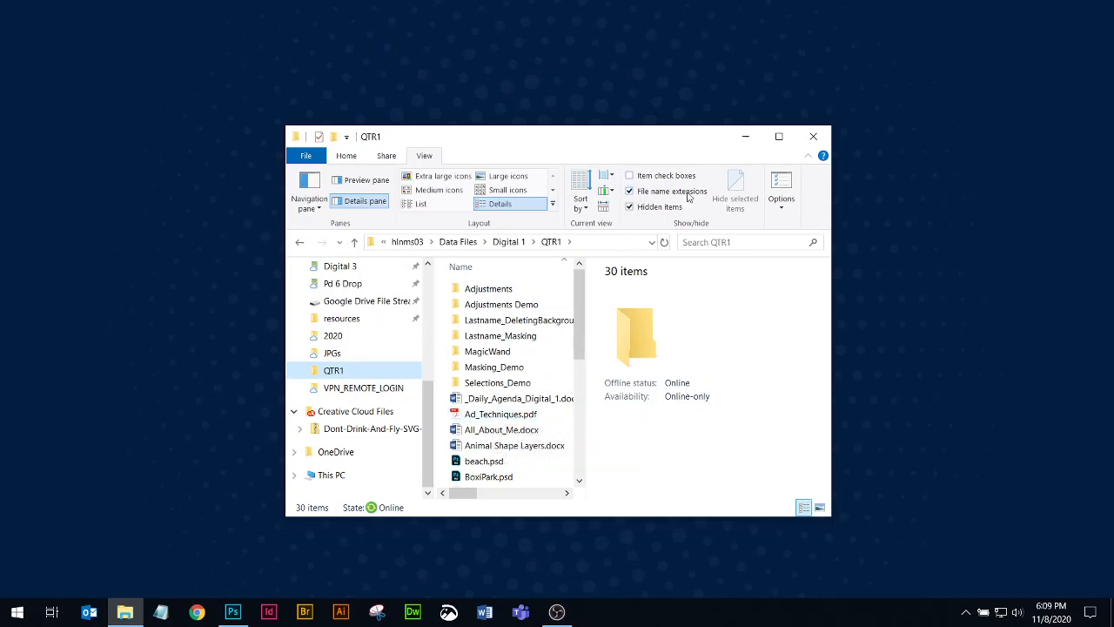
mouse_move(300, 244)
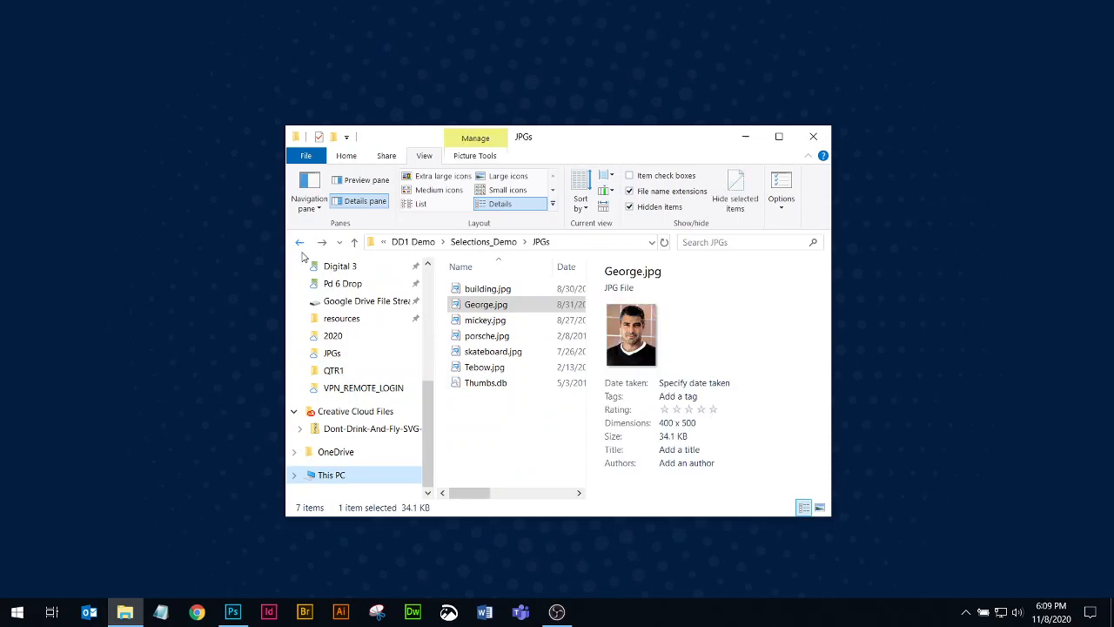
mouse_move(592, 227)
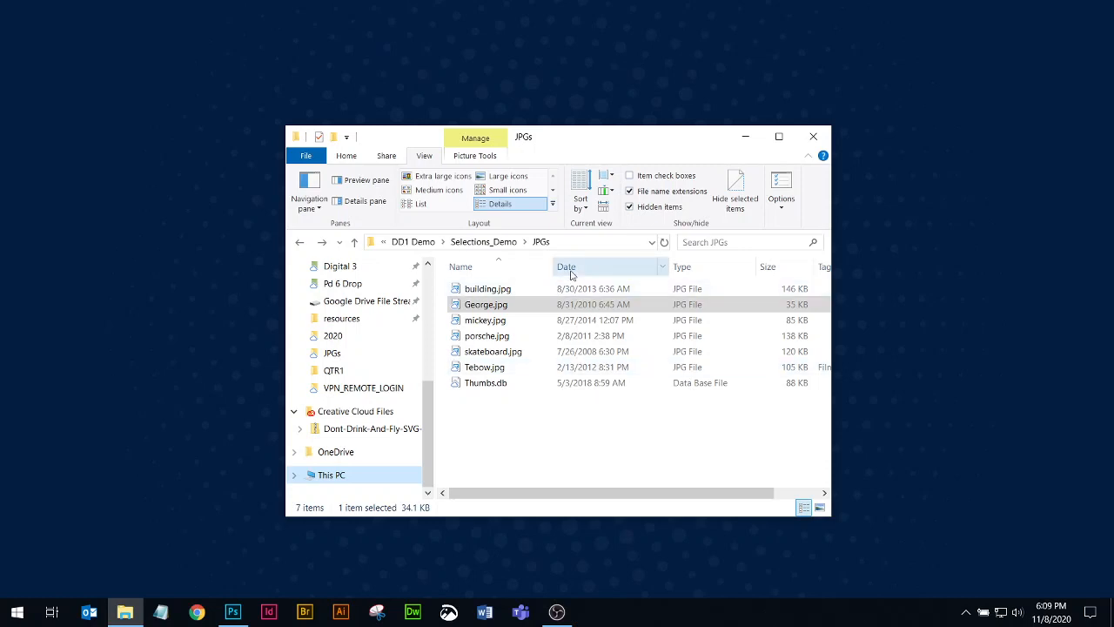
Sort the JPGs newest first by Date, then re-sort them alphabetically by Name
left_click(566, 266)
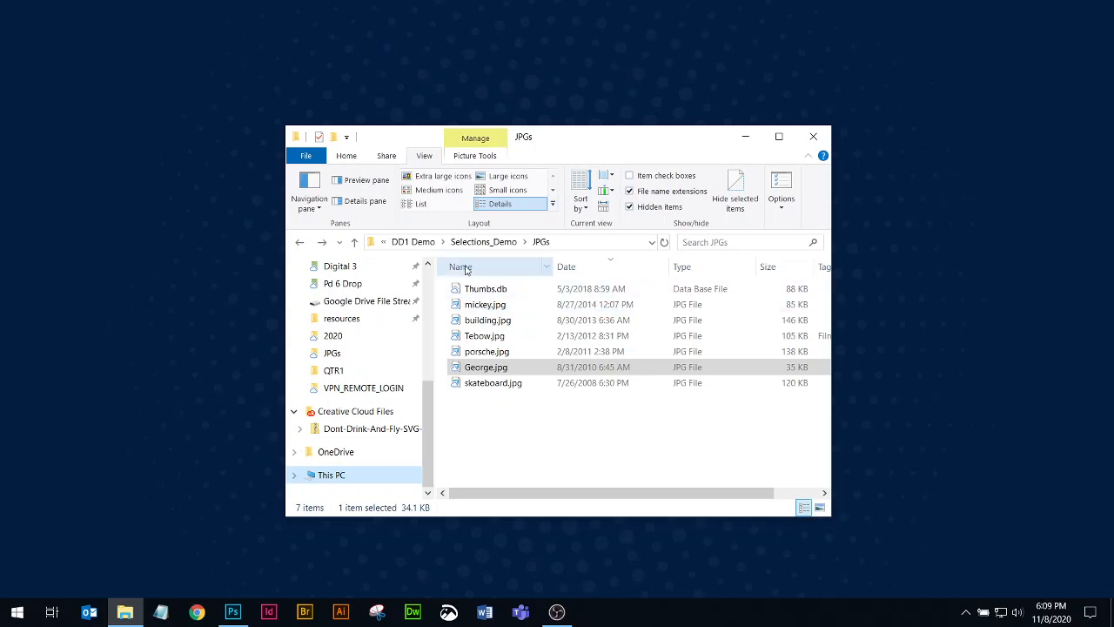
left_click(459, 267)
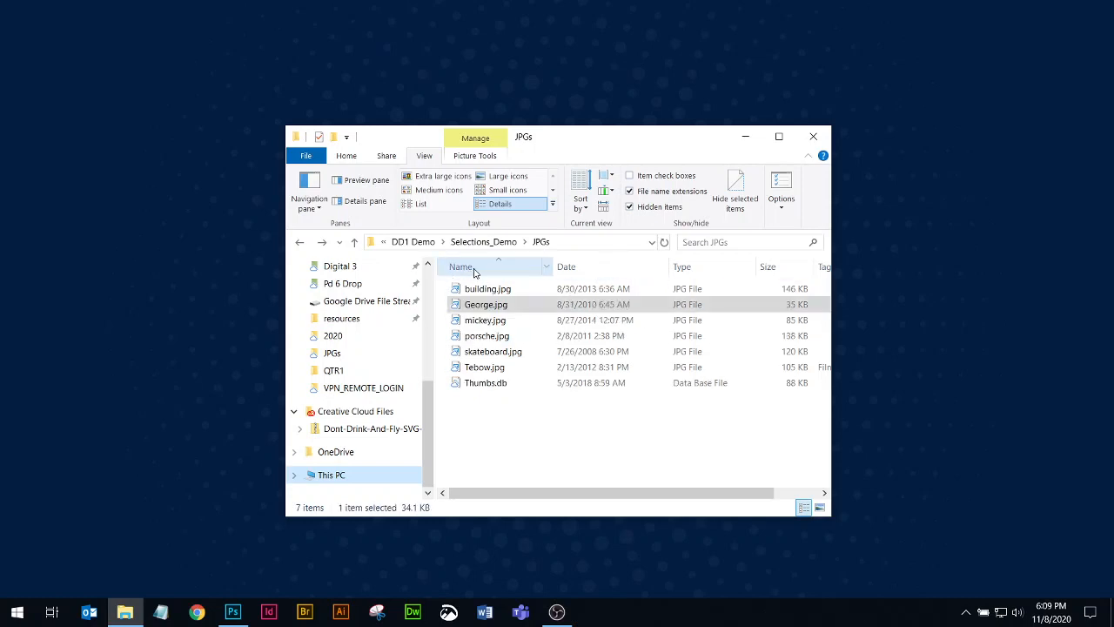